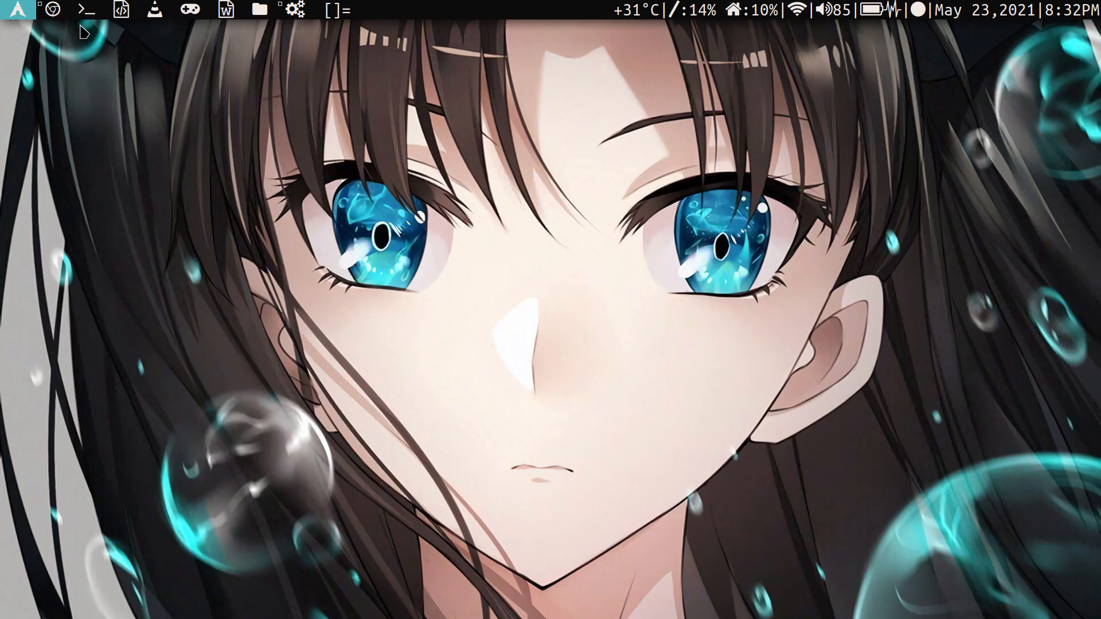
Launch an st terminal from the top bar and enter nano at the prompt without running it
left_click(85, 10)
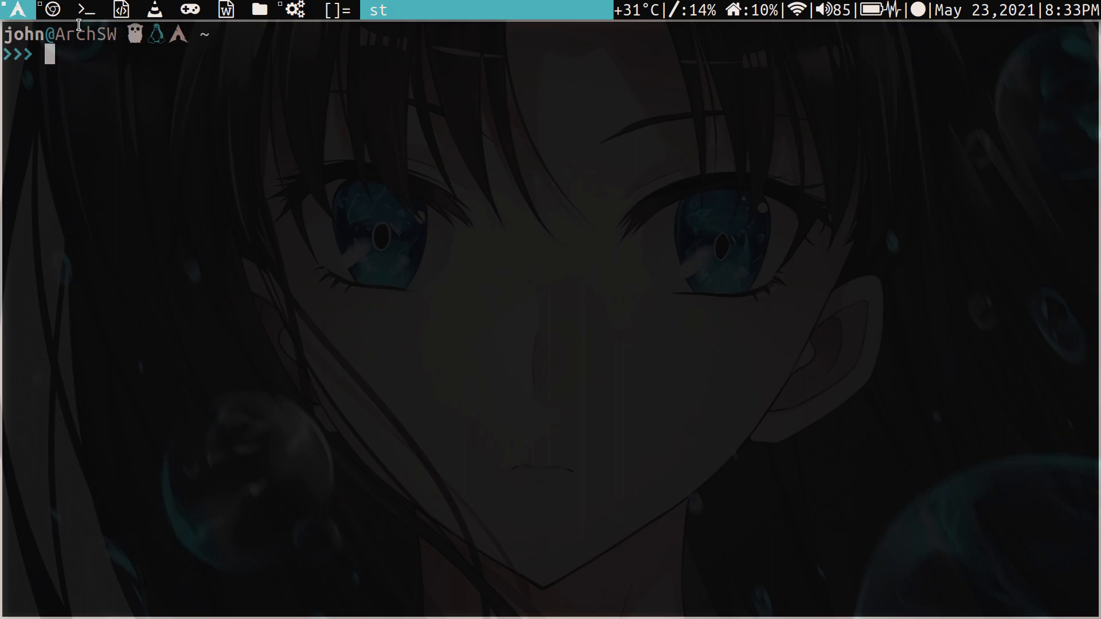
type("nano")
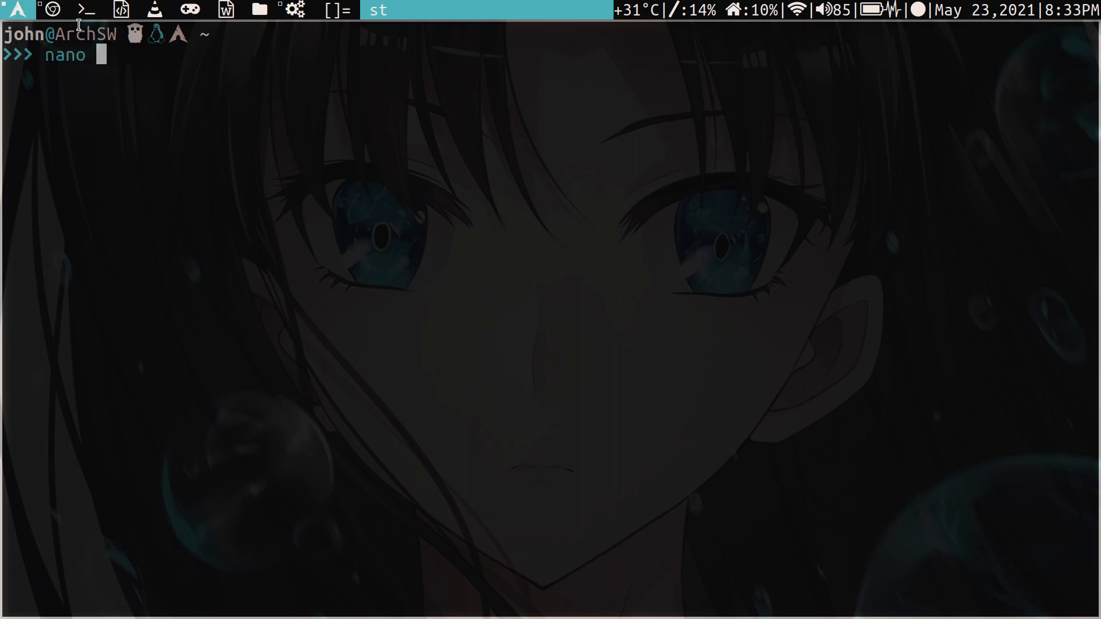
type(".bashr")
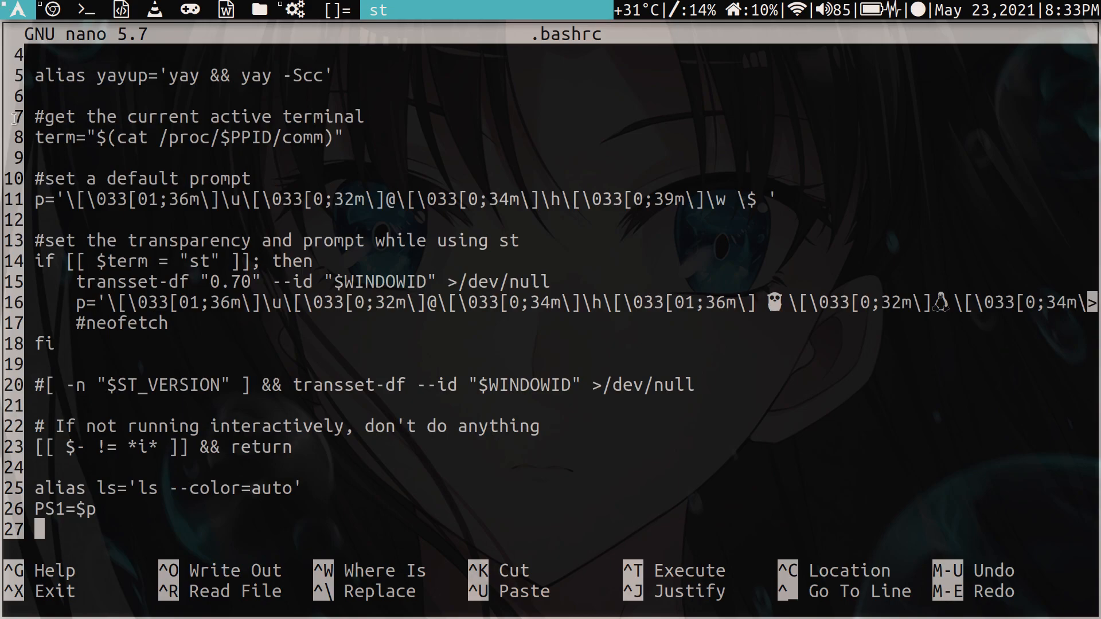
mouse_move(160, 157)
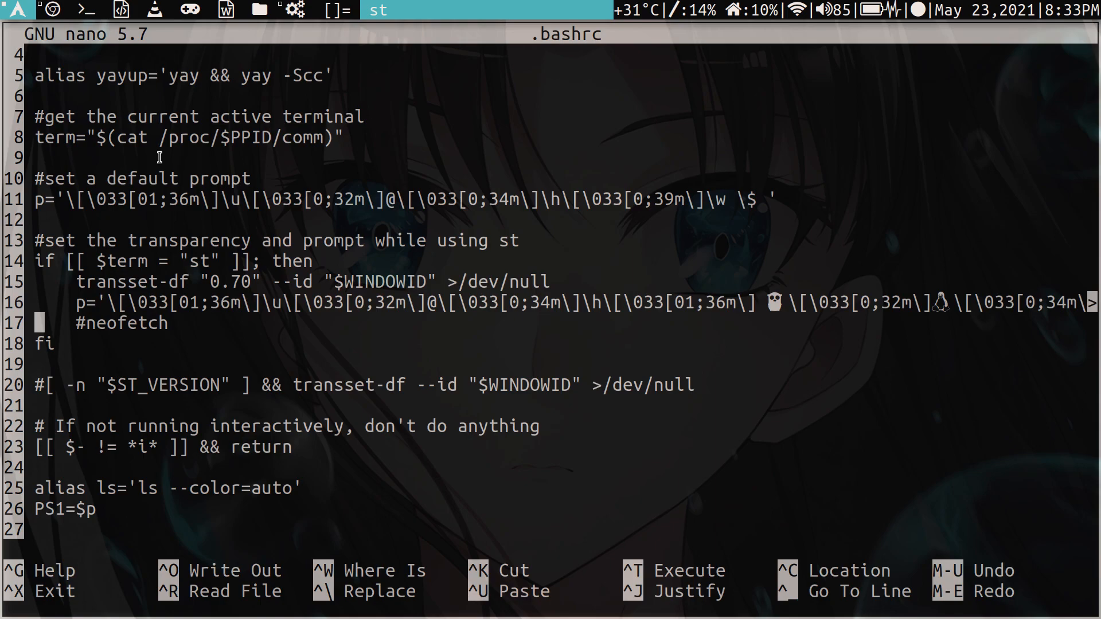
key("ctrl+x")
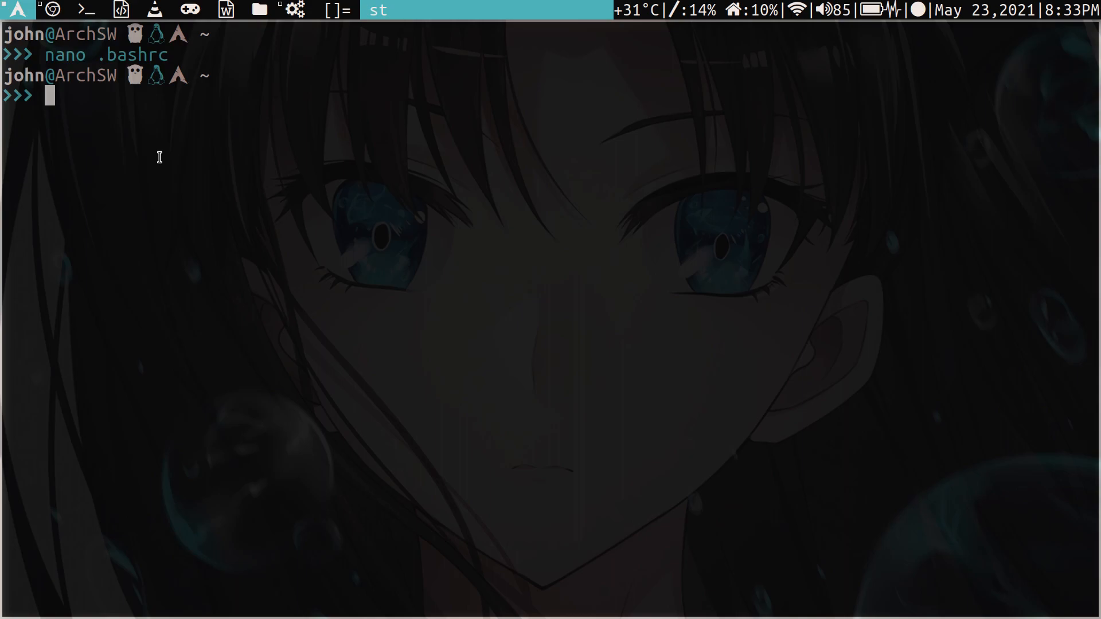
Run sudo pacman -S nano-syntax-highlighting and decline the reinstall with n since it is already up to date
type("sudo p")
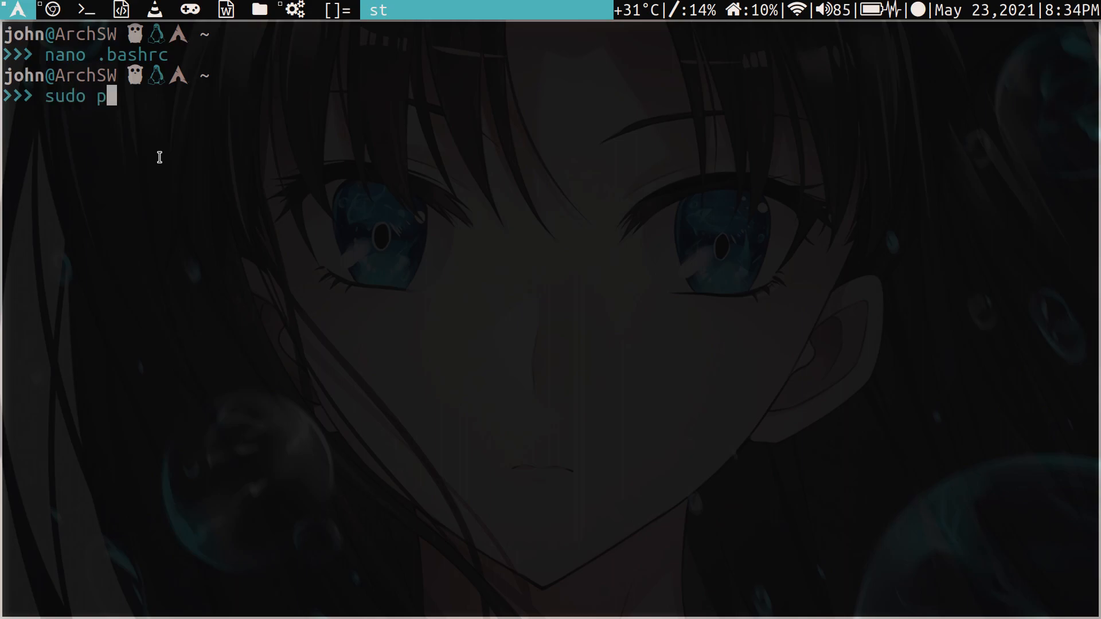
type("acman -S")
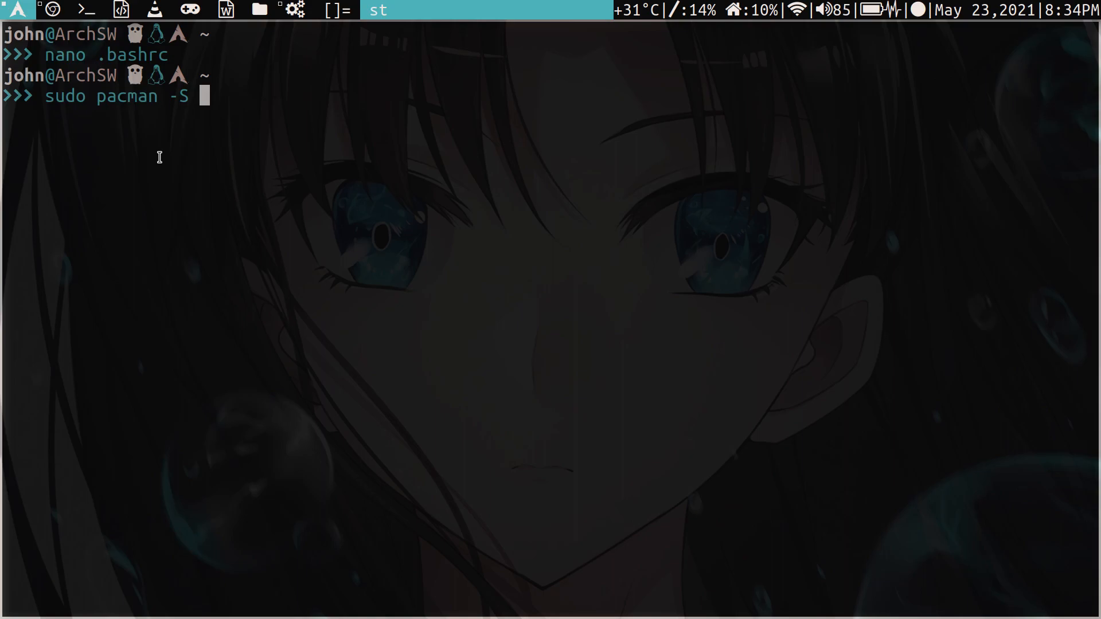
type("nano-sy")
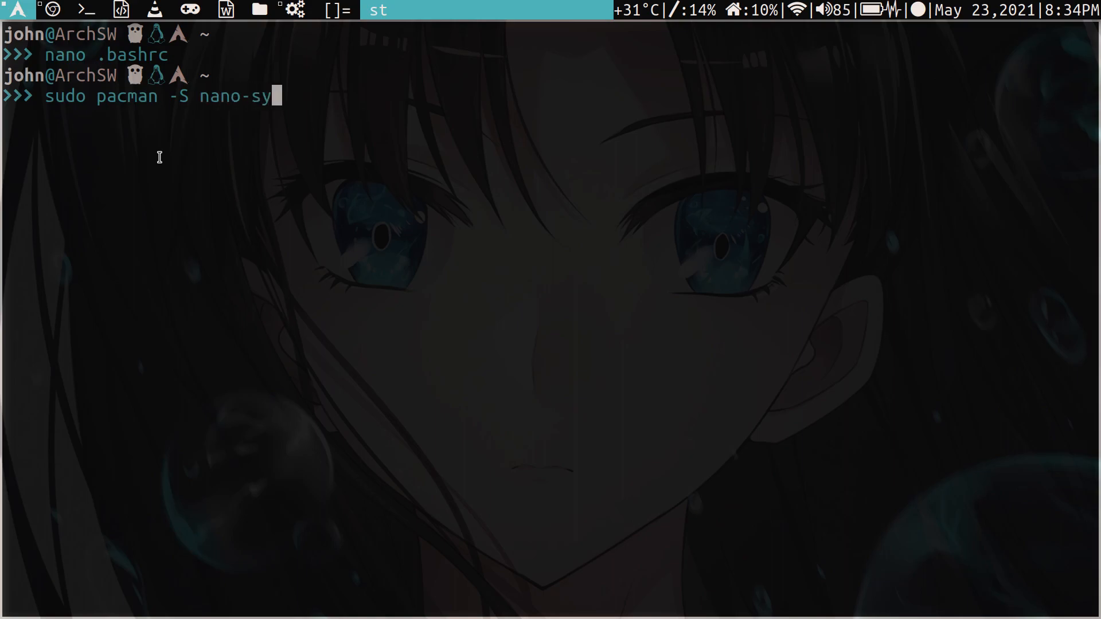
type("ntax-")
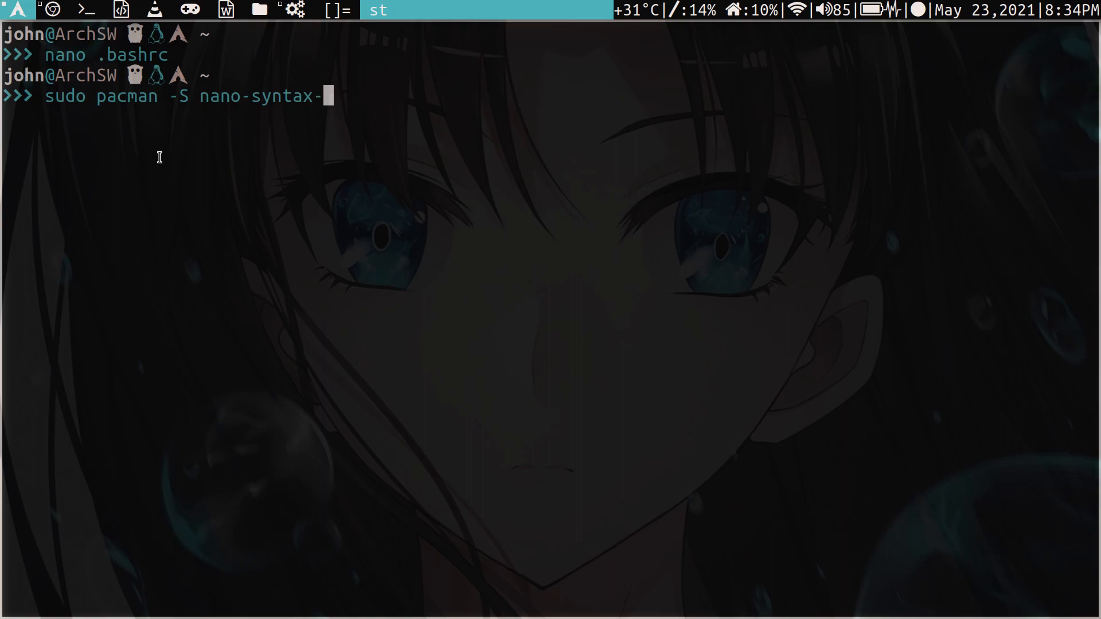
type("highlighting")
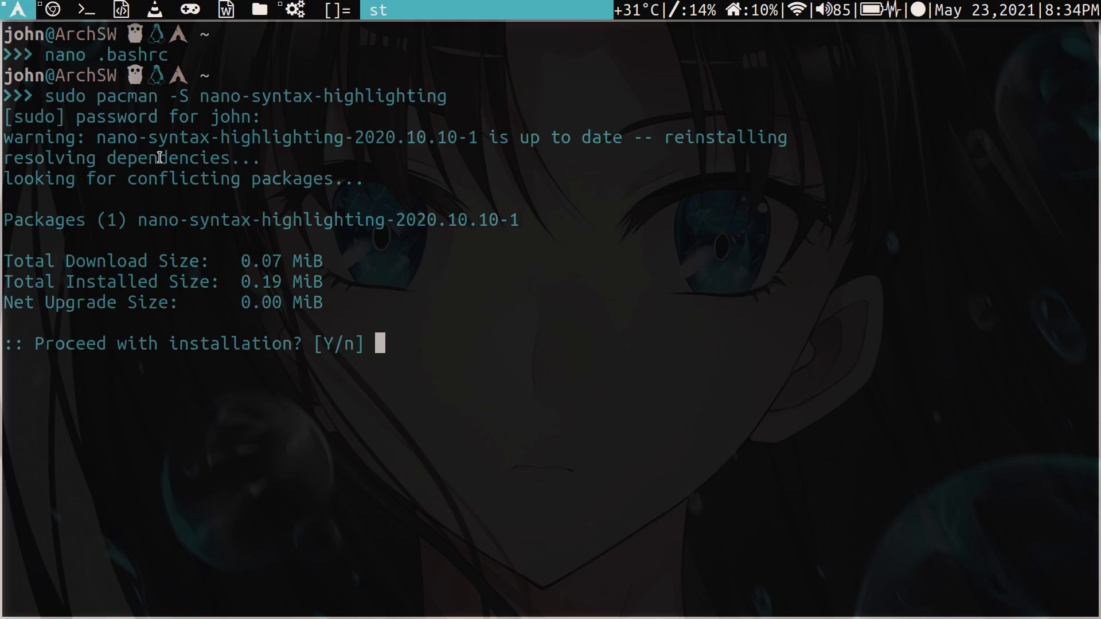
type("n")
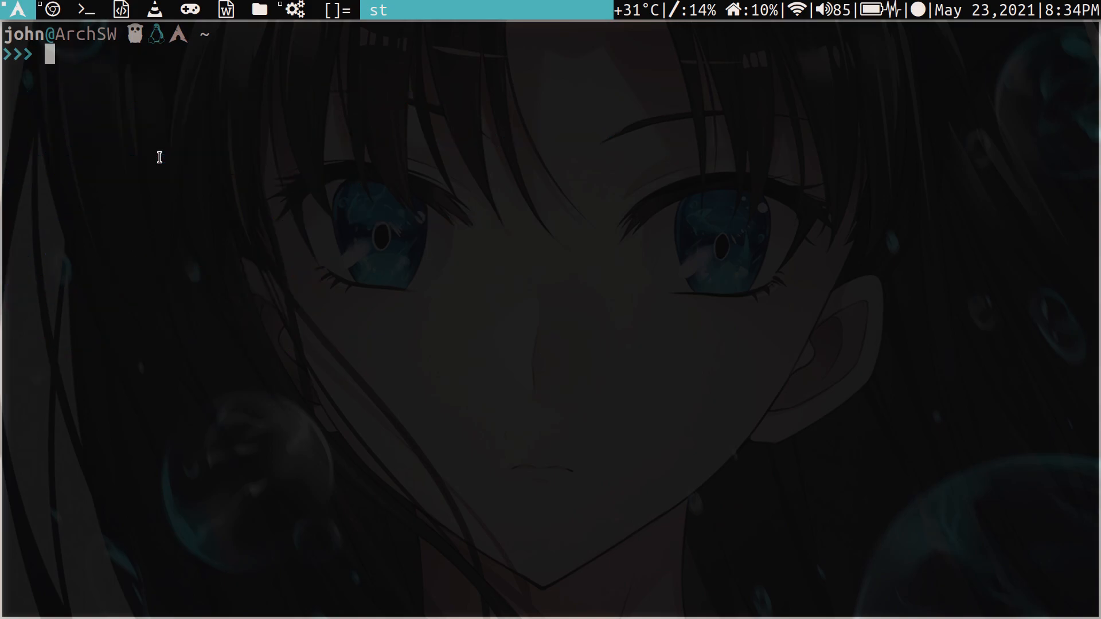
Discard the half-typed command and run sudo nano /etc/nanorc to edit it as administrator
type("nano")
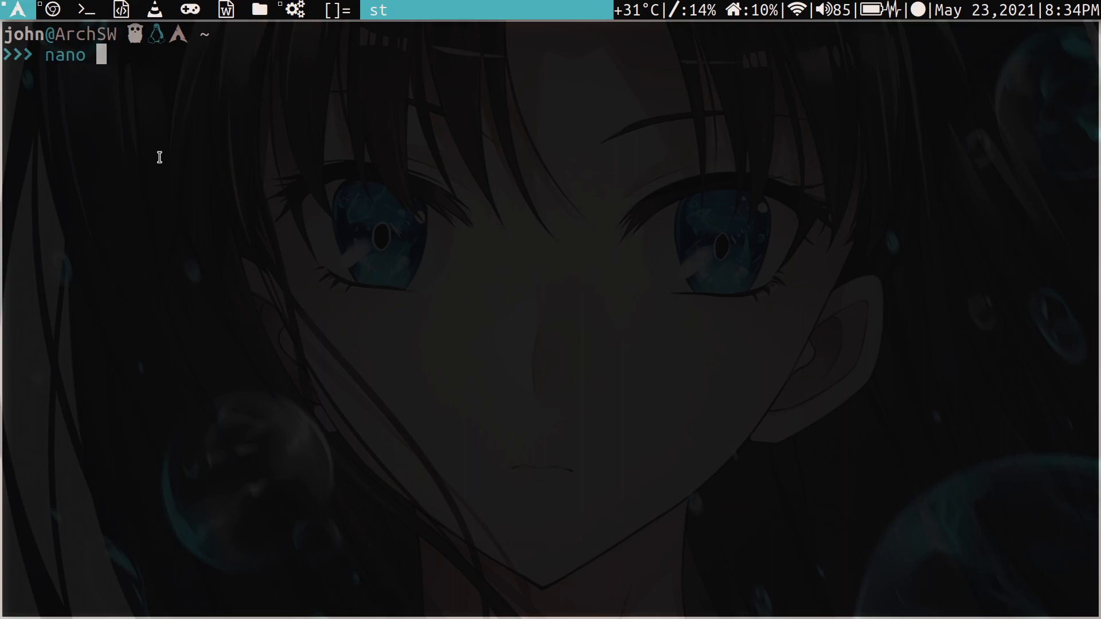
key("ctrl+u")
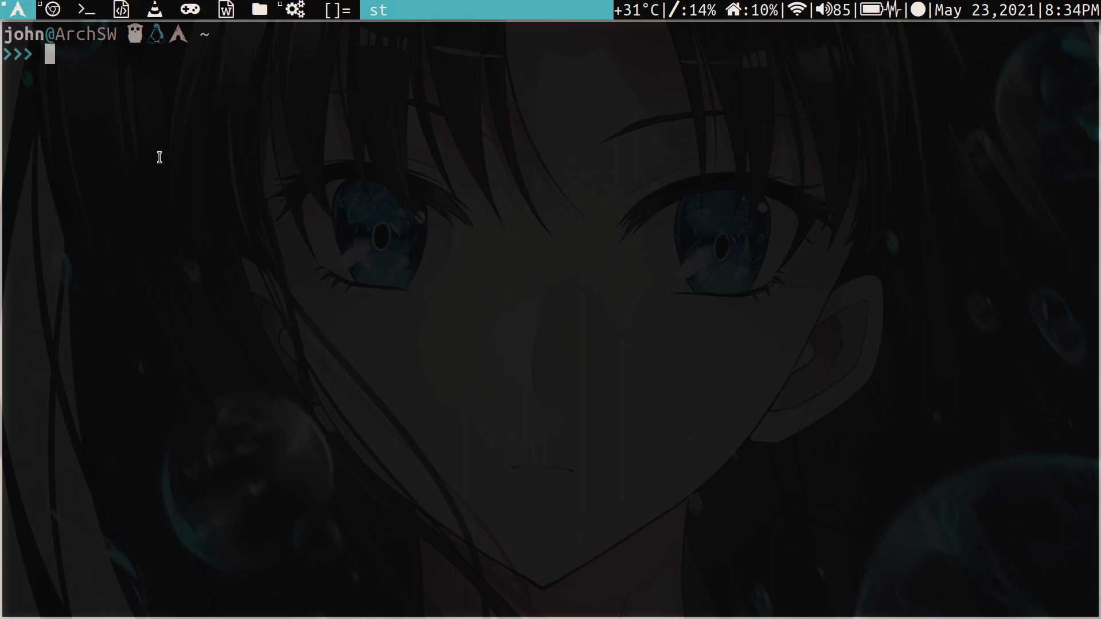
type("sudo")
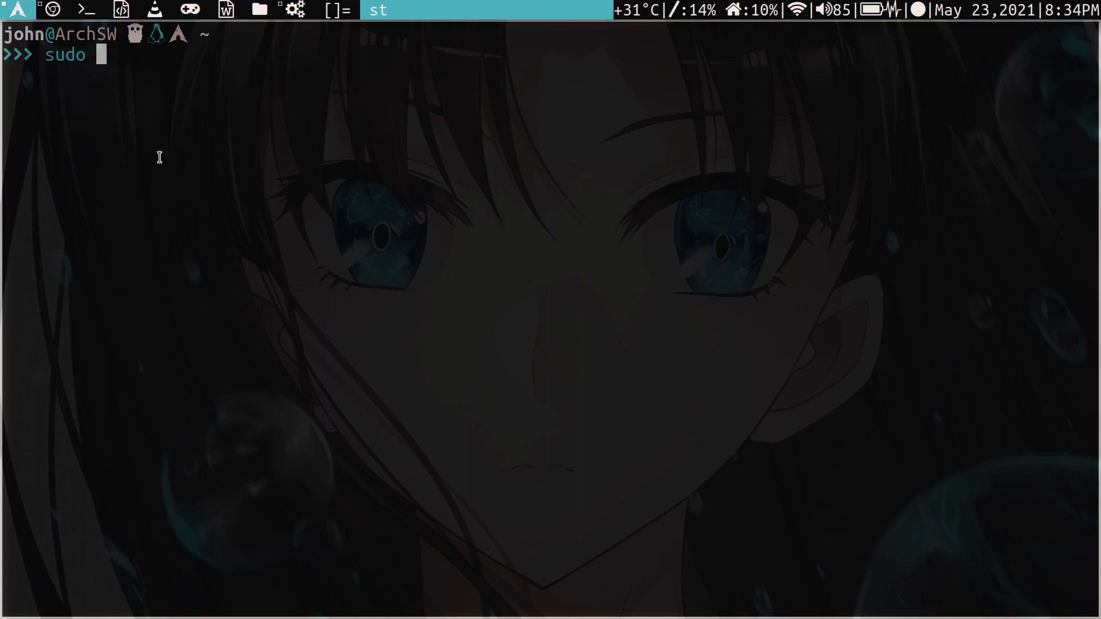
type("nano")
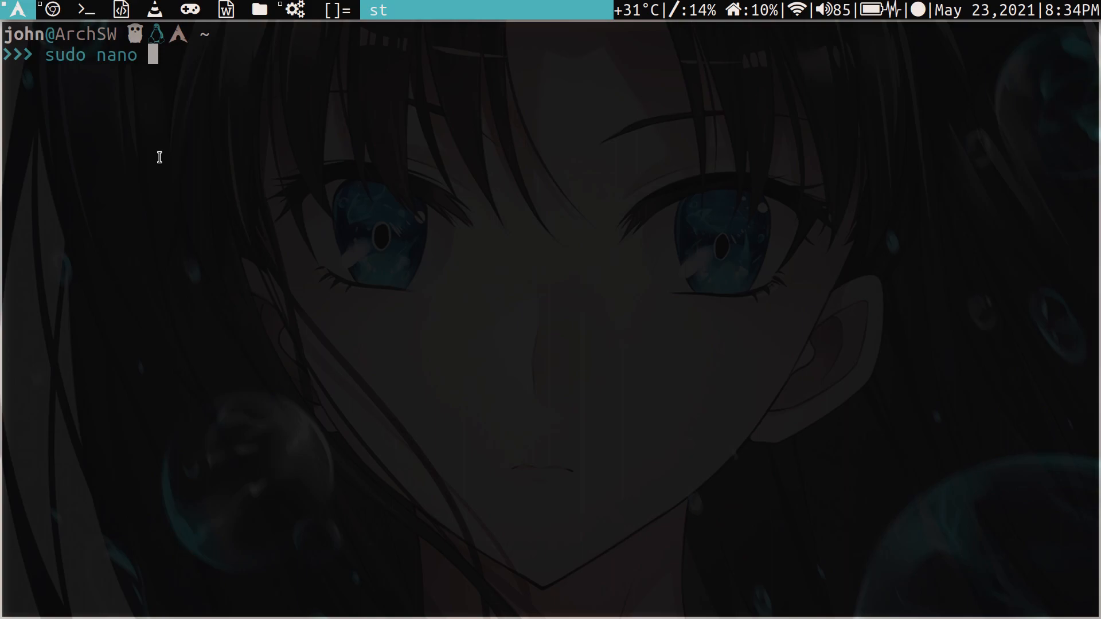
type("/etc/")
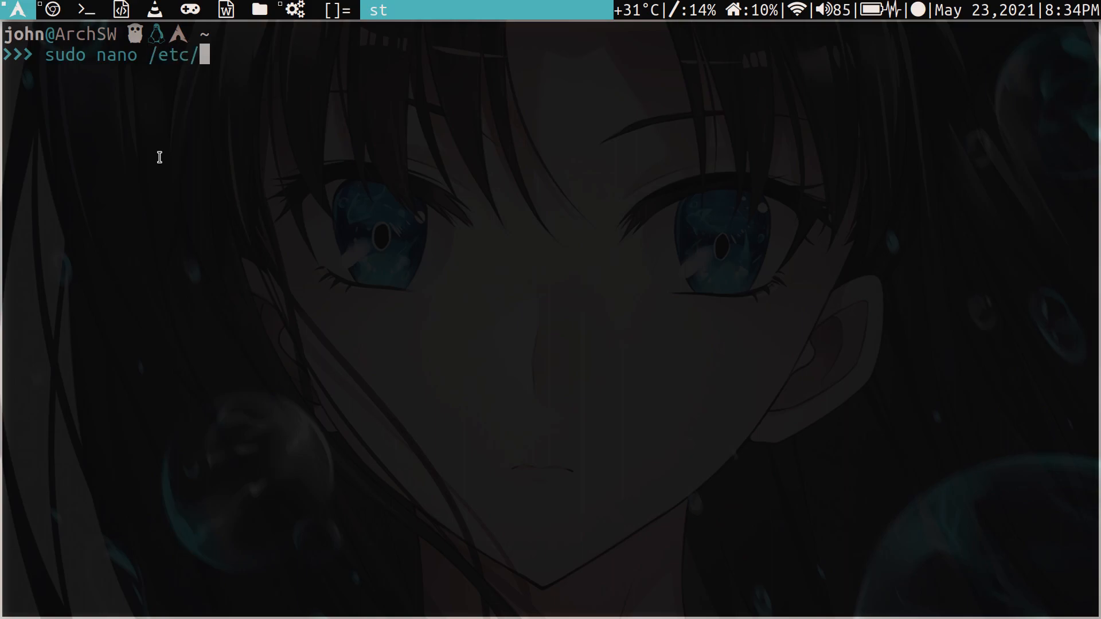
type("nanor")
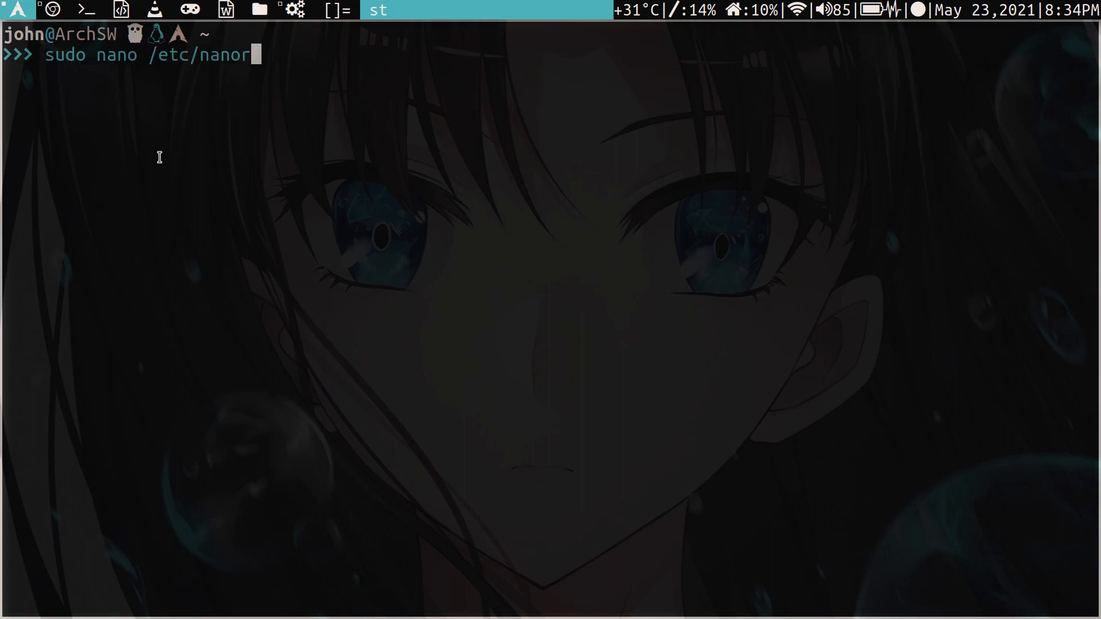
key("Return")
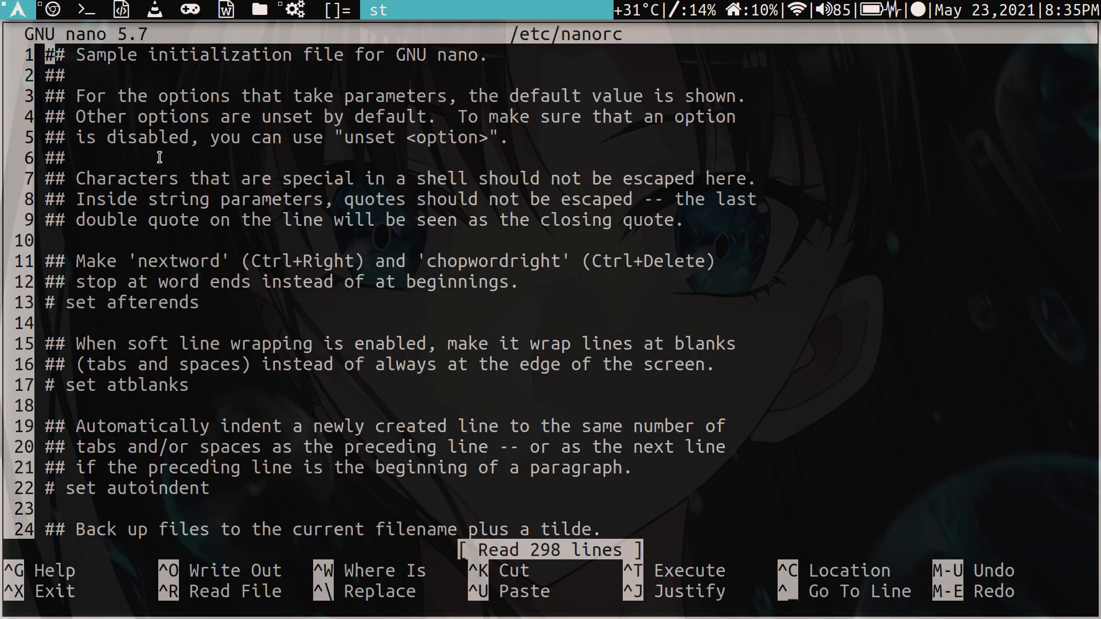
Scroll down through /etc/nanorc toward the syntax include line to enable highlighting
scroll("down", 3)
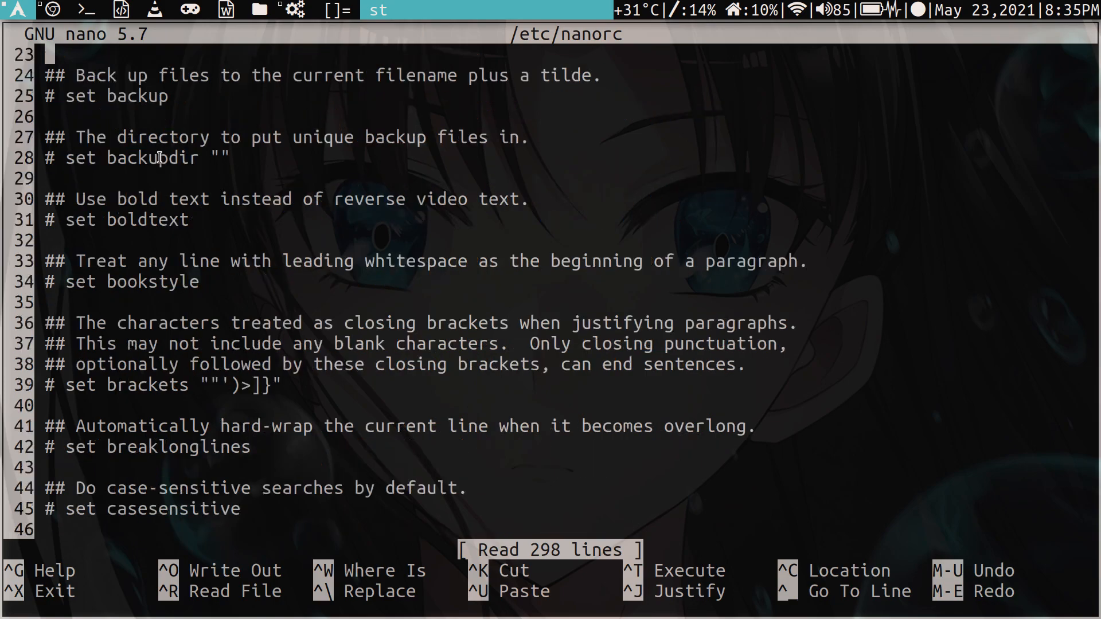
scroll("down", 3)
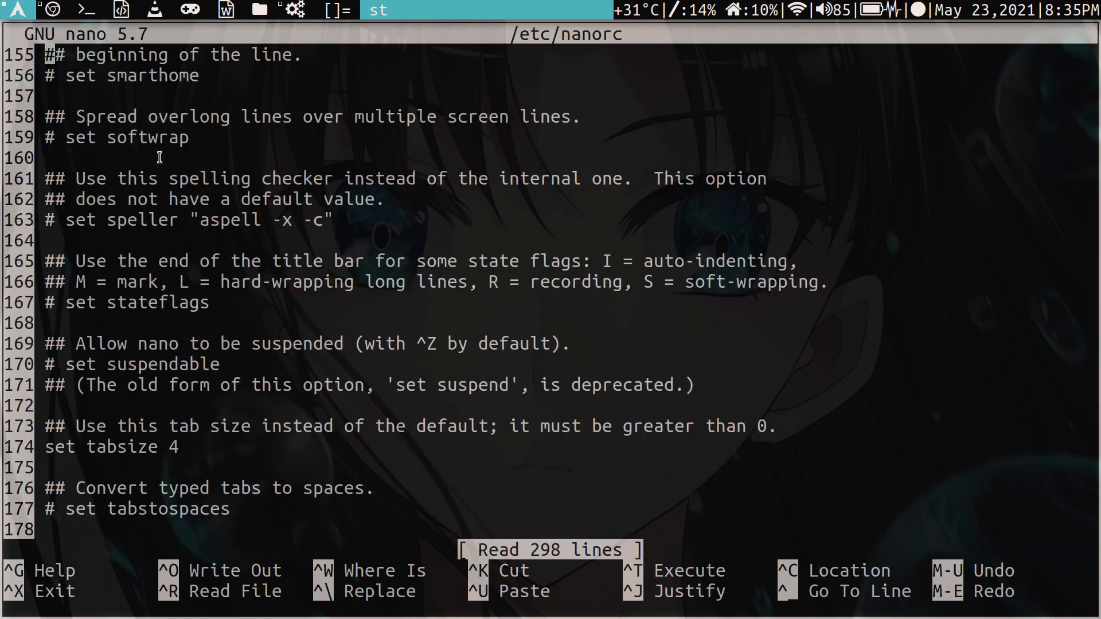
scroll("down", 3)
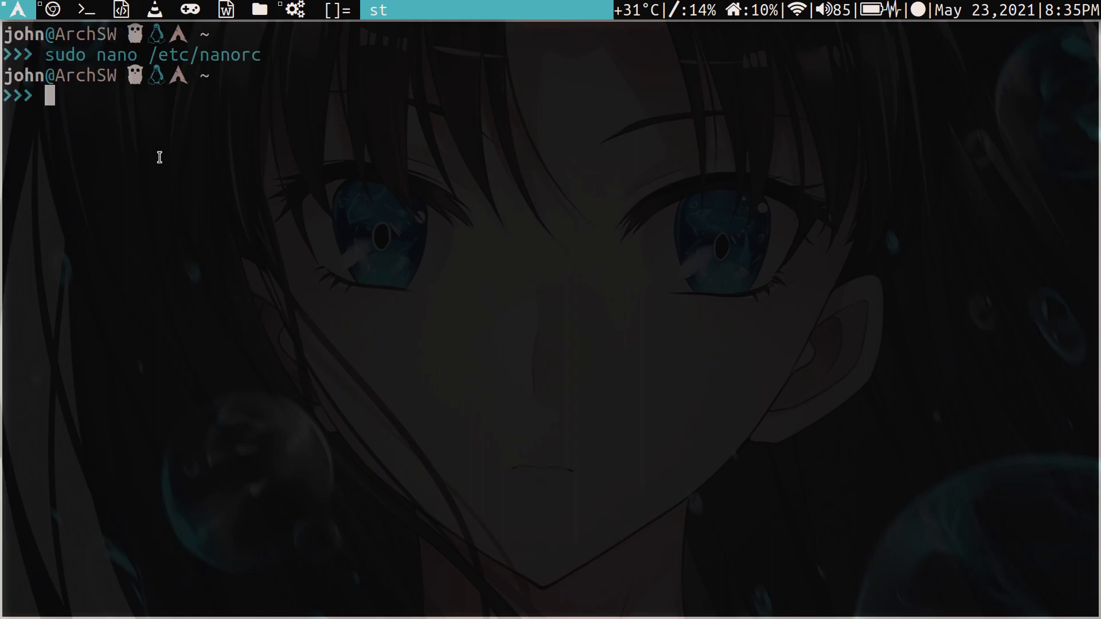
Reopen /etc/nanorc, scroll to confirm the settings show in colour, then begin nano .bashrc
key("Enter")
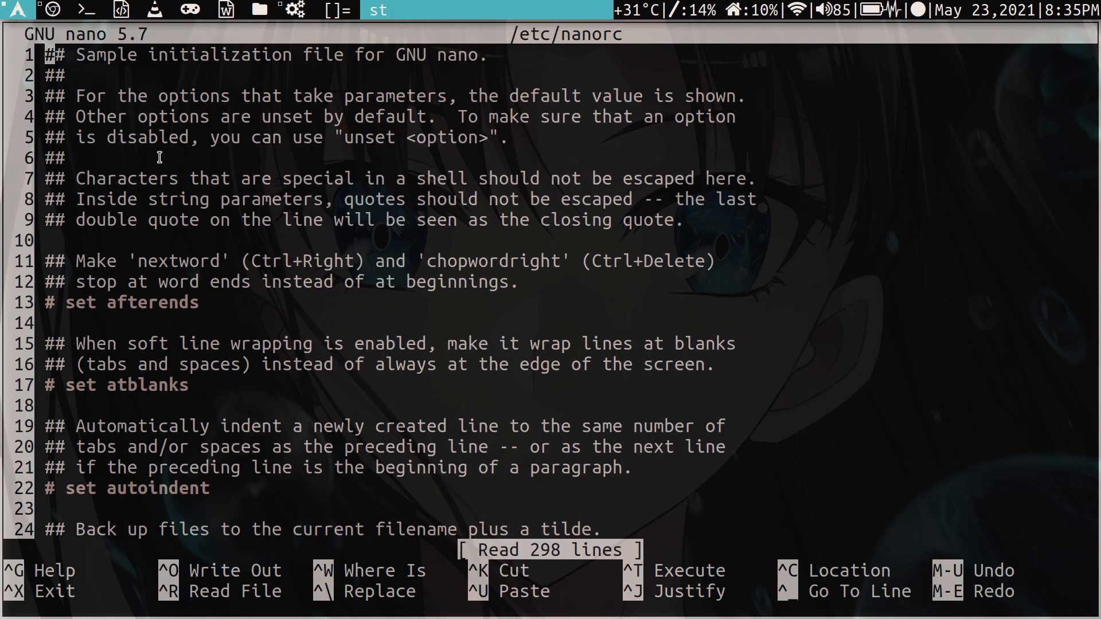
scroll("down", 3)
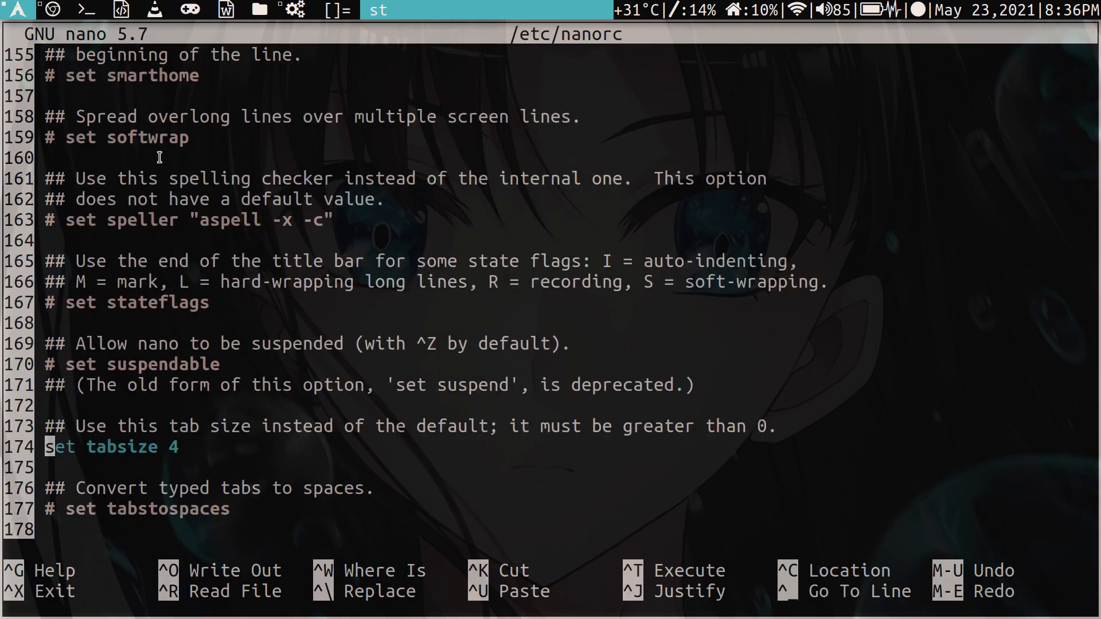
scroll("down", 3)
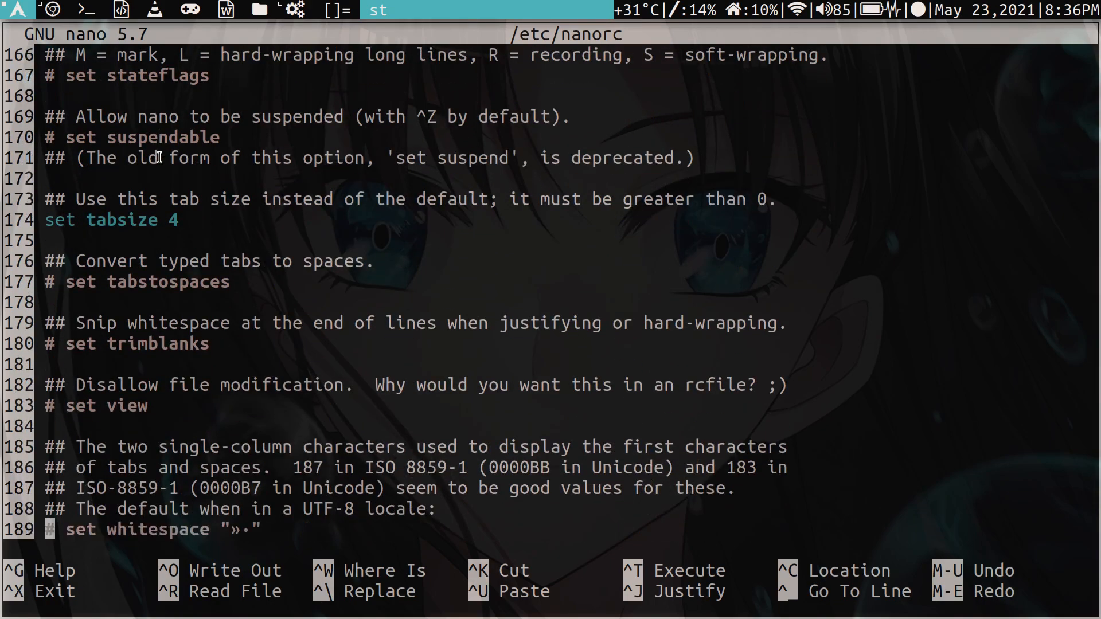
scroll("down", 3)
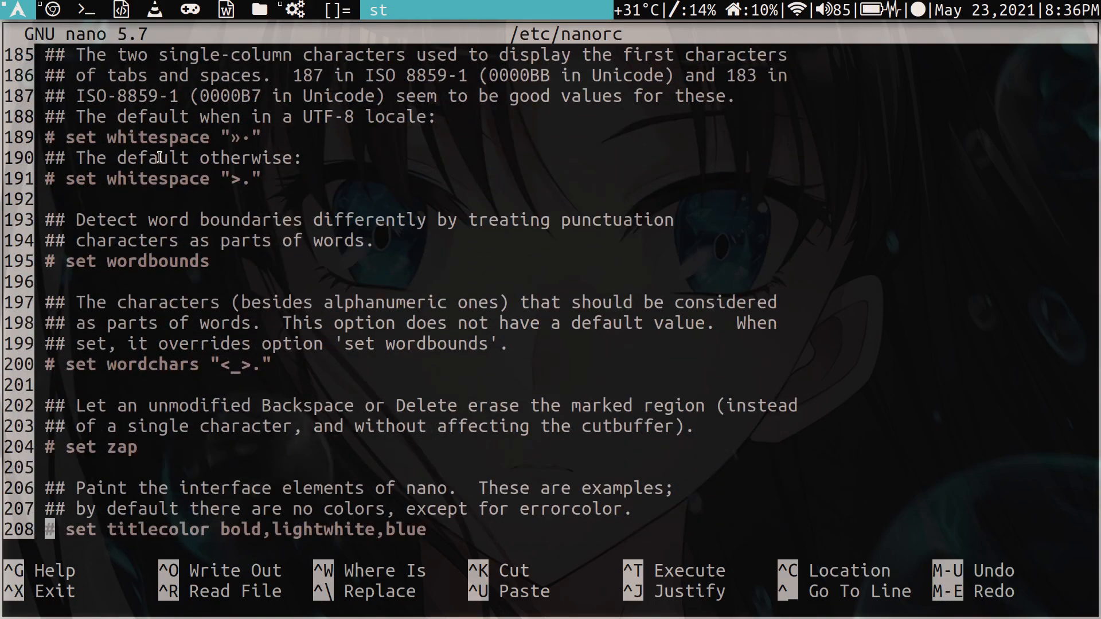
scroll("down", 3)
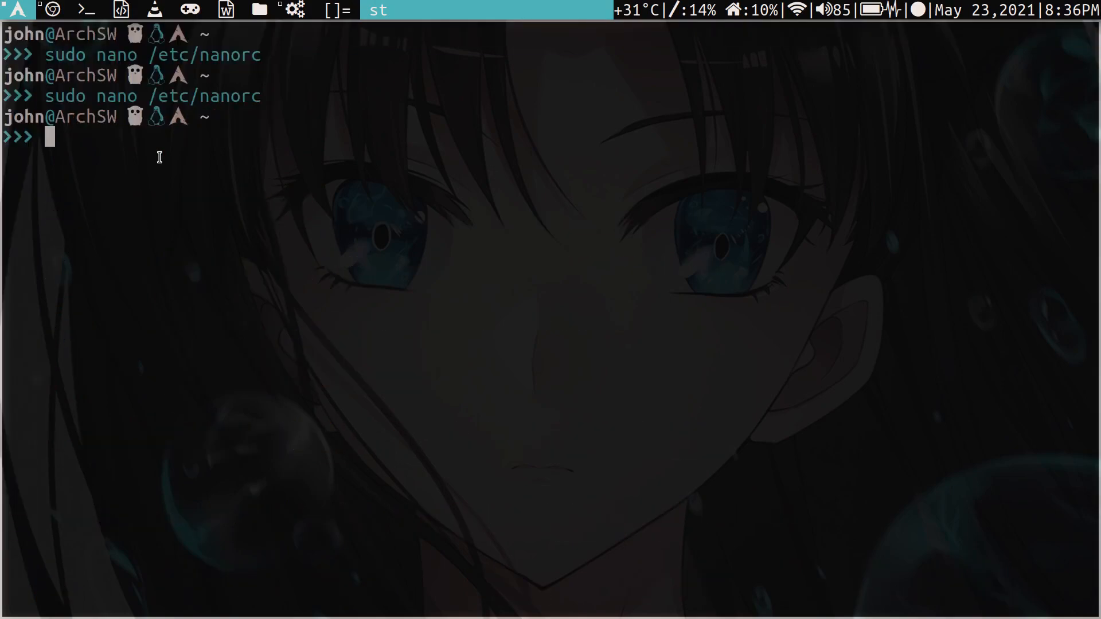
type("nano .ba")
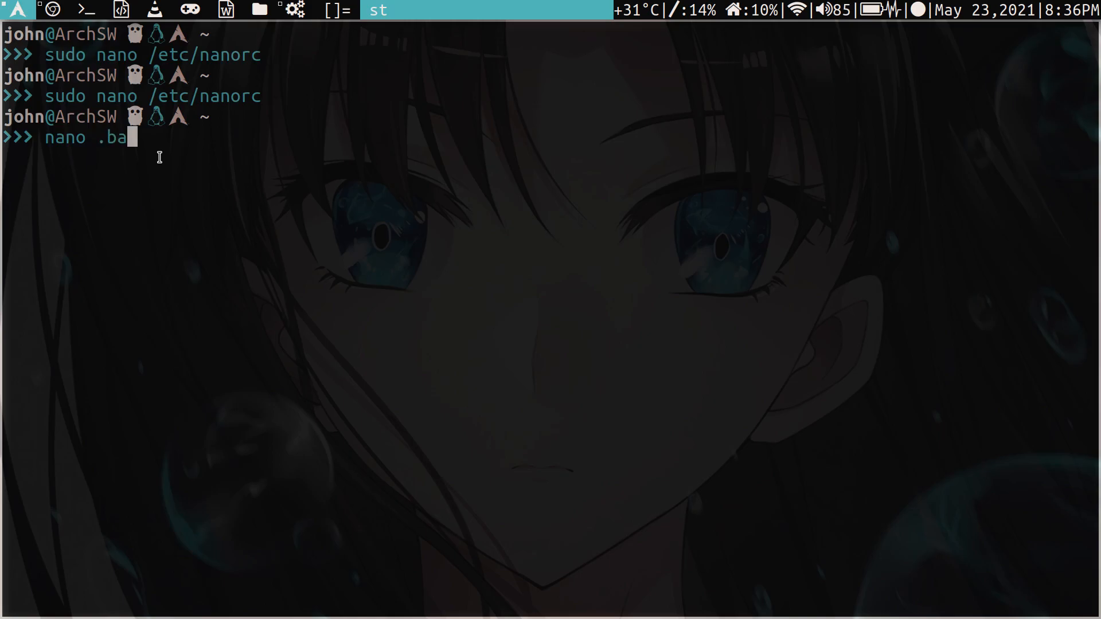